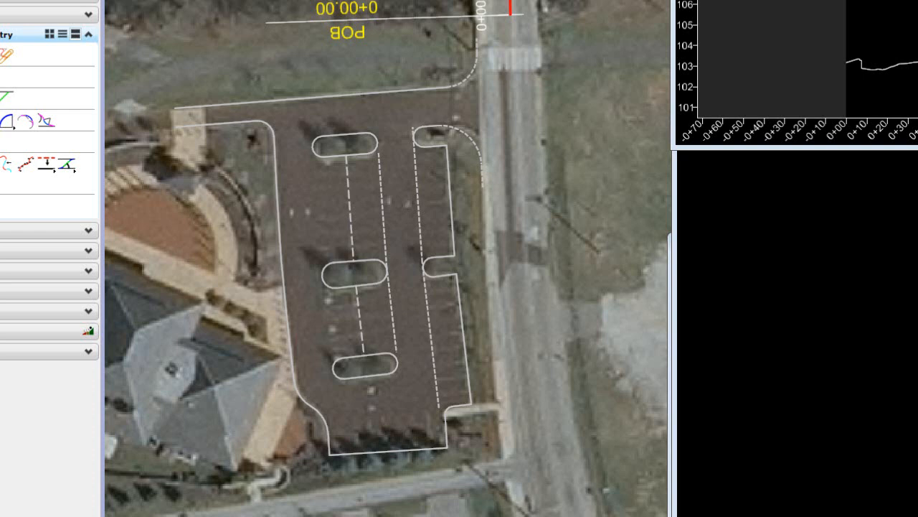
Pick the west, south and east perimeter curb elements so their lengths and bearings display
click(284, 247)
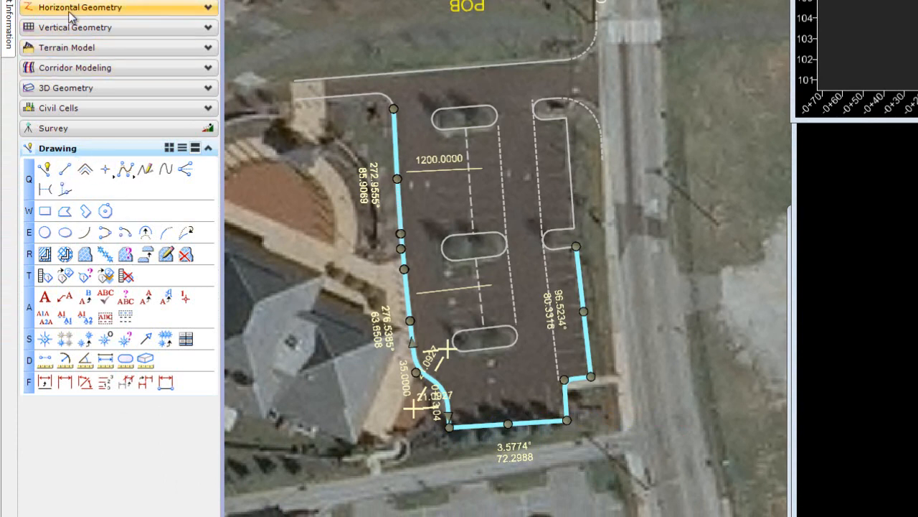
Show the Horizontal Geometry tools and change the east edge's dimension to 82
click(86, 8)
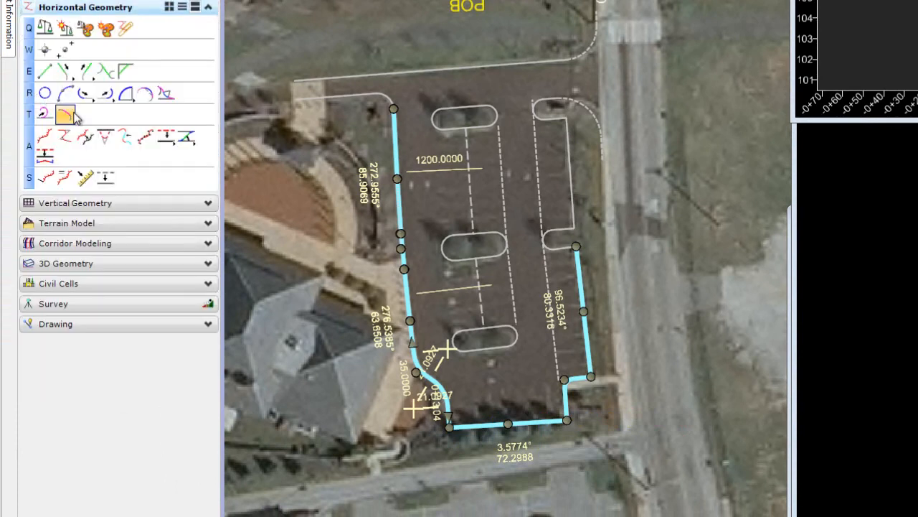
mouse_move(65, 115)
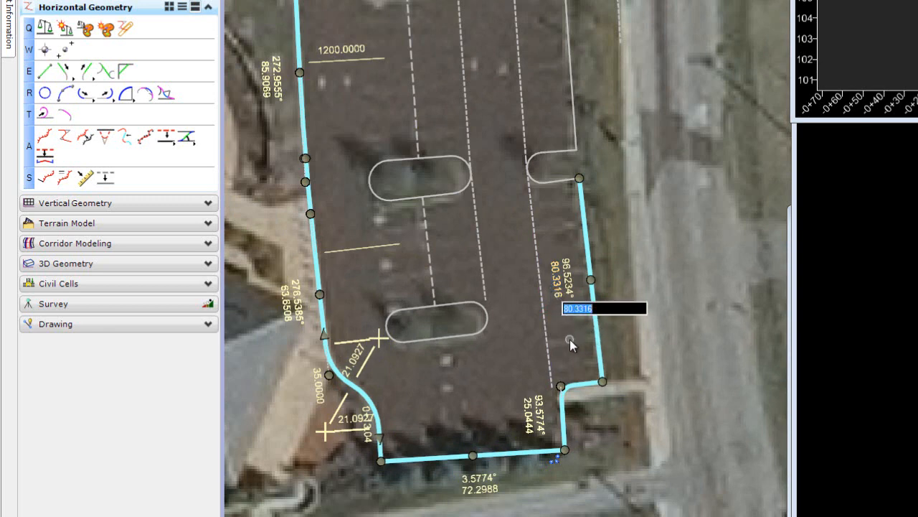
text(82)
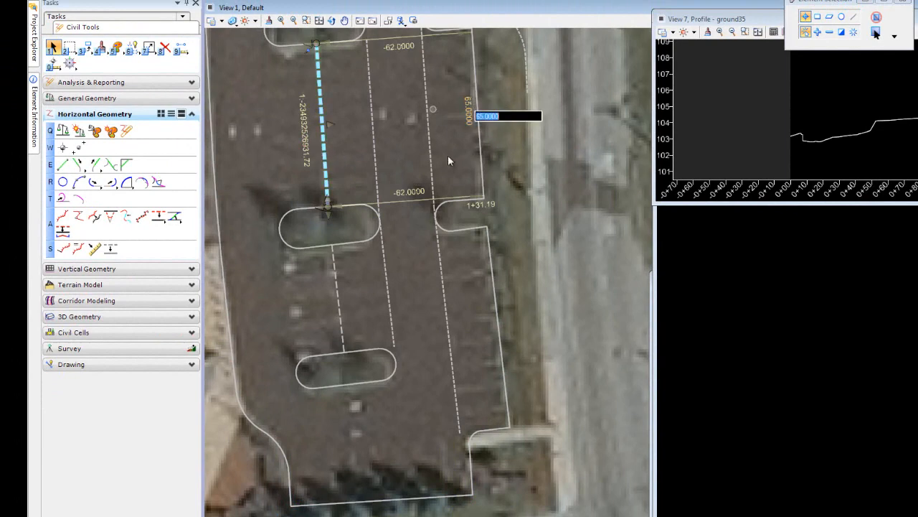
mouse_move(450, 167)
text(64.0000)
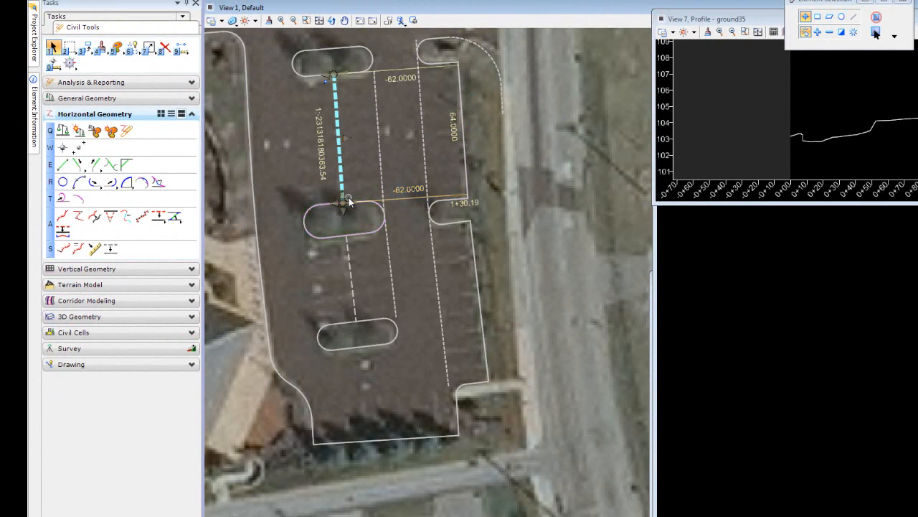
mouse_move(454, 146)
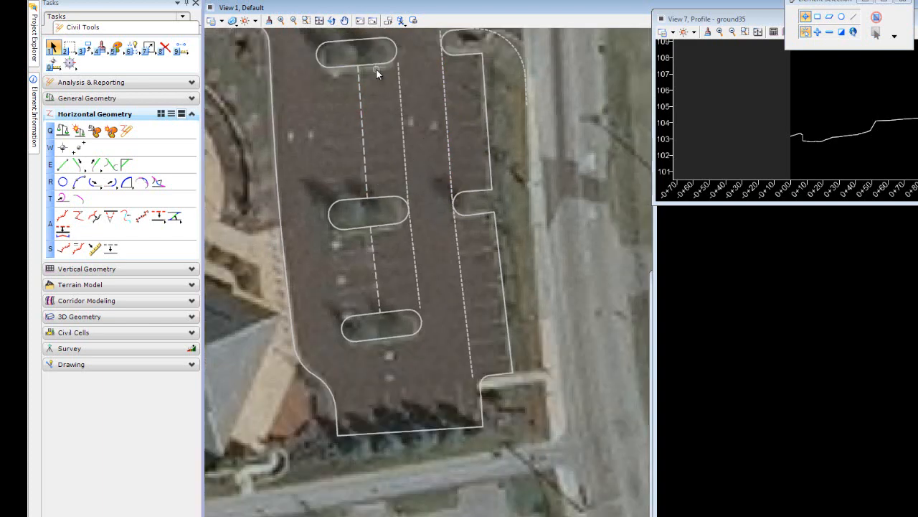
mouse_move(365, 188)
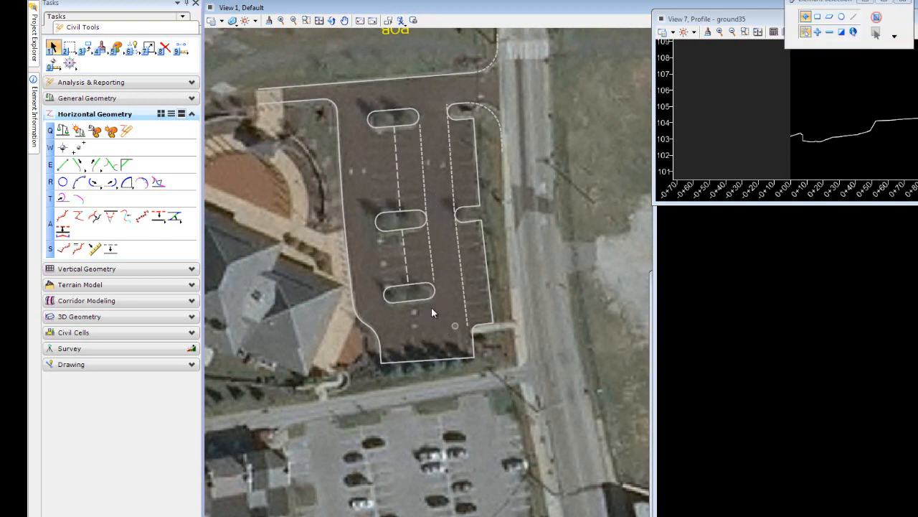
mouse_move(303, 118)
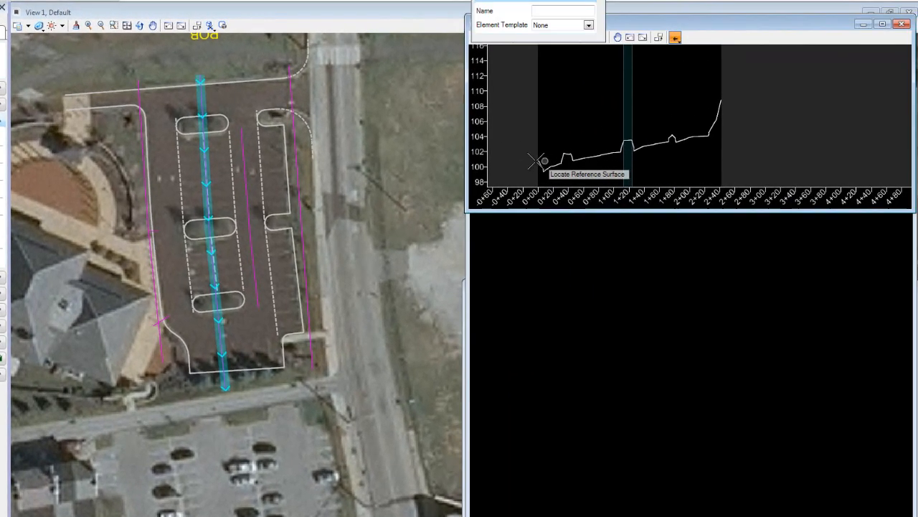
Draw a Profile Line Between Points starting on the centre aisle's ground profile
click(677, 38)
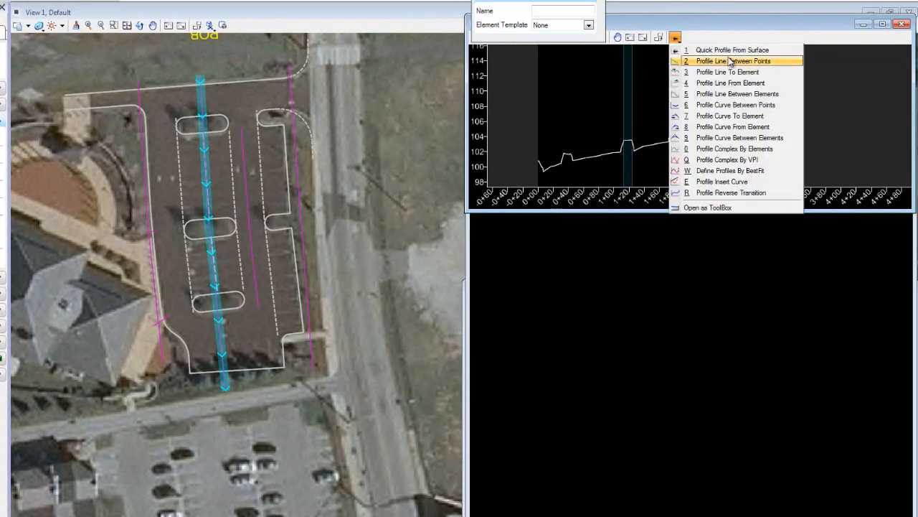
click(726, 61)
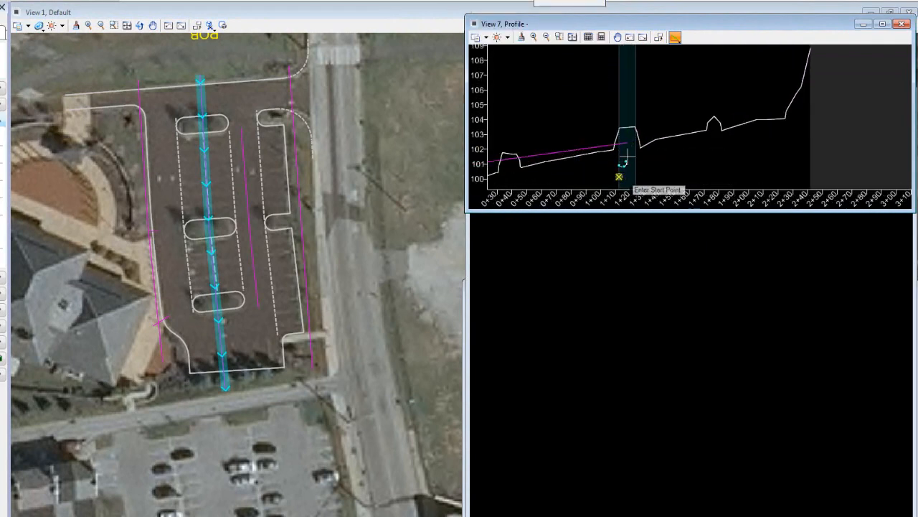
click(618, 175)
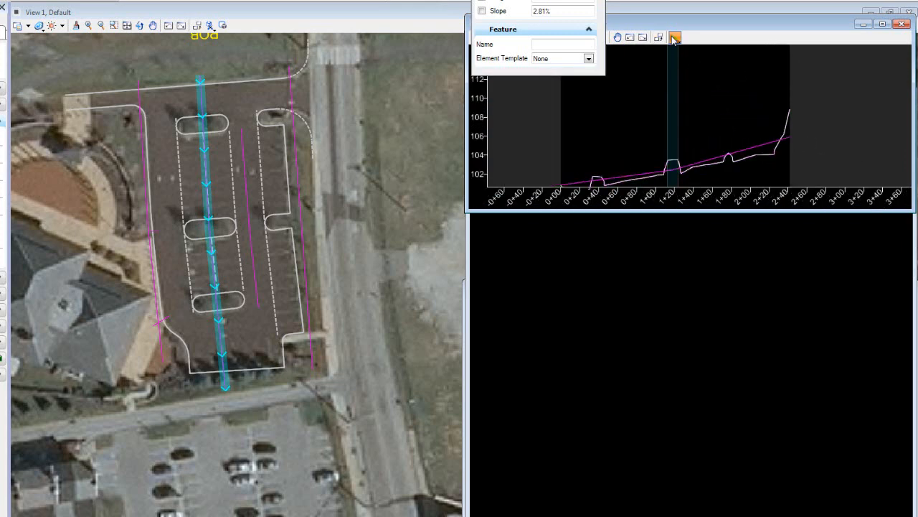
Try a Profile Curve Between Elements with length 150
click(678, 37)
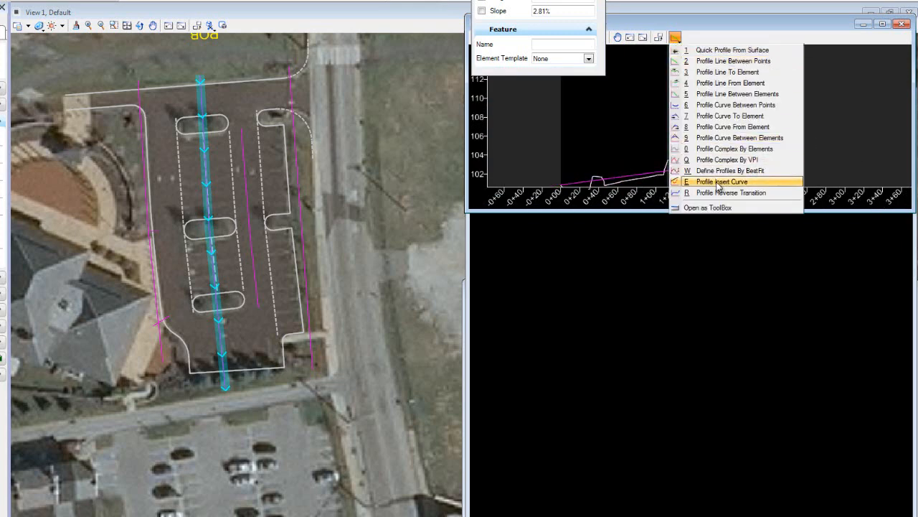
mouse_move(721, 192)
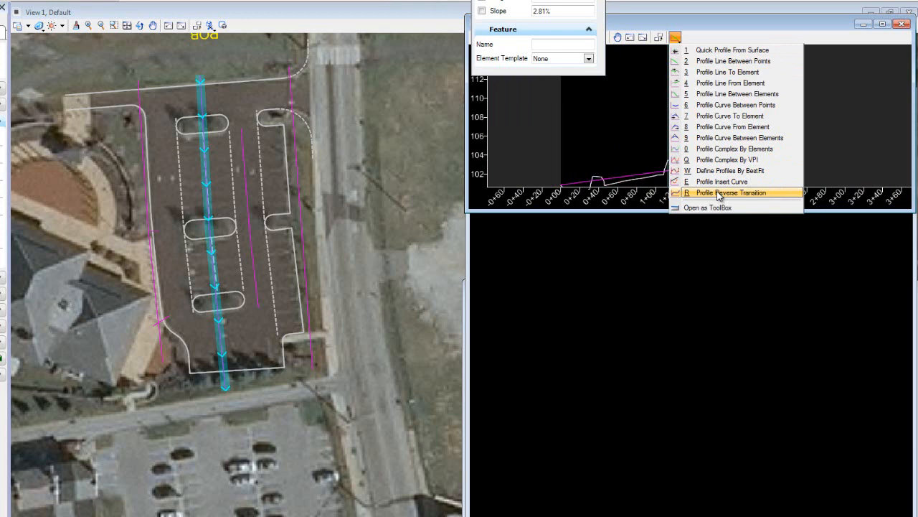
mouse_move(721, 138)
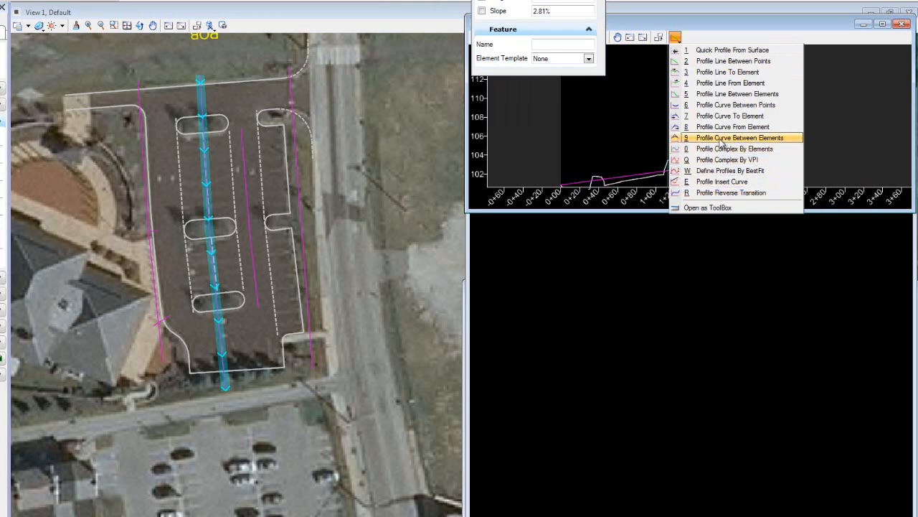
click(741, 138)
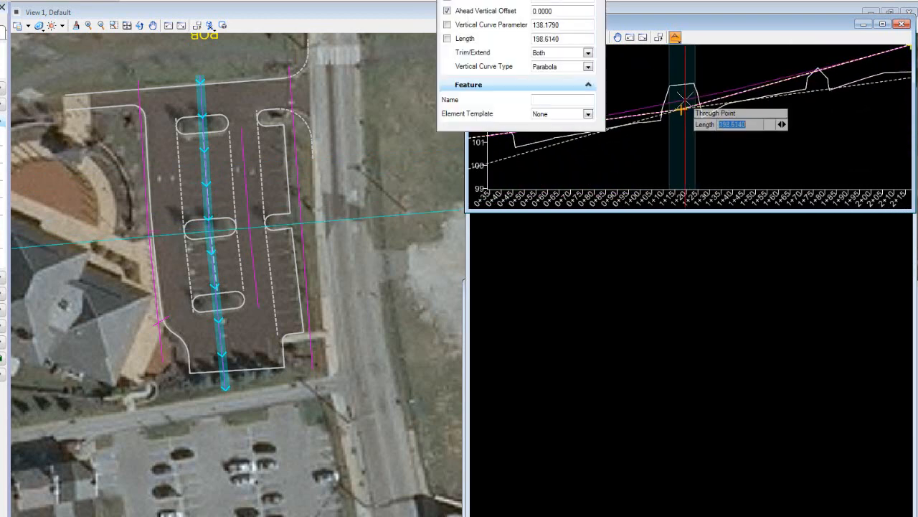
text(150.0000)
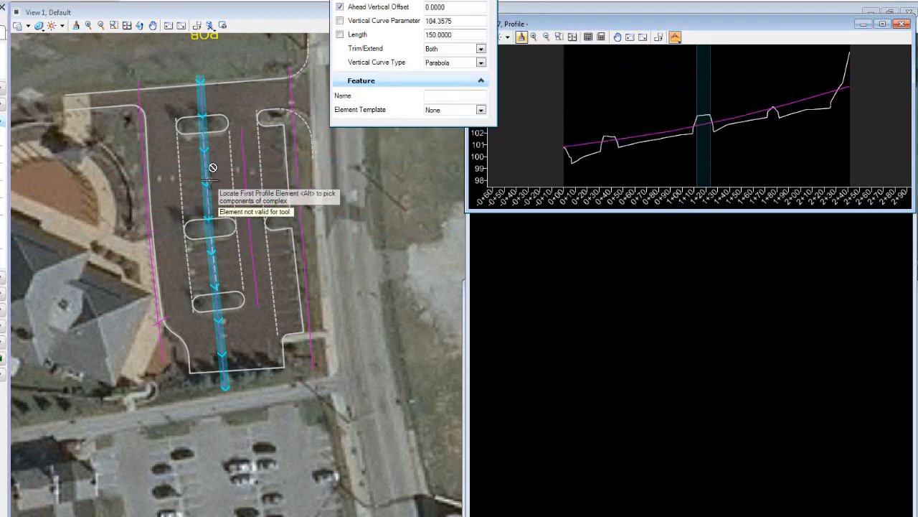
Switch back to Profile Line Between Points for another straight design line
click(673, 37)
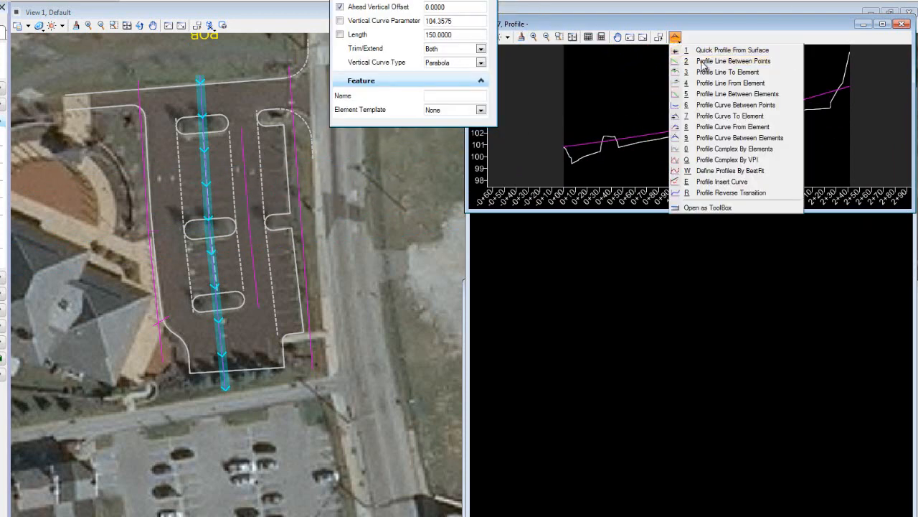
click(724, 61)
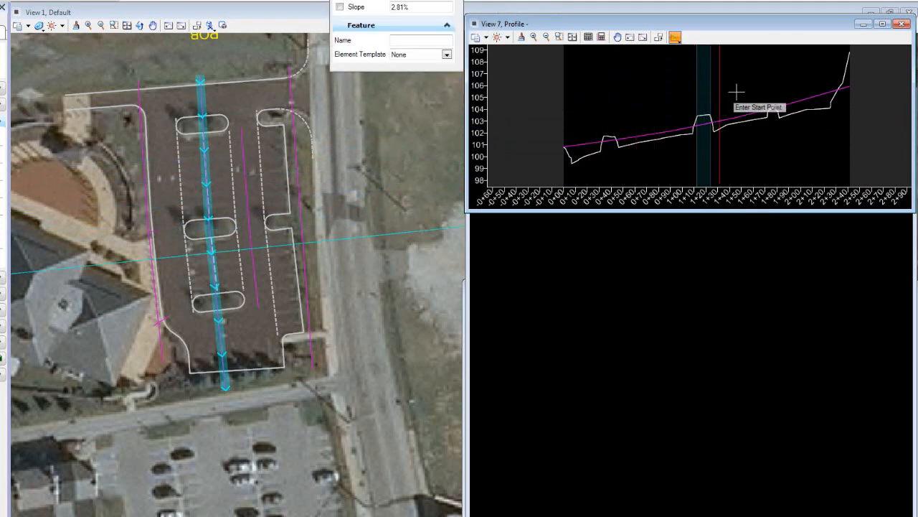
mouse_move(663, 88)
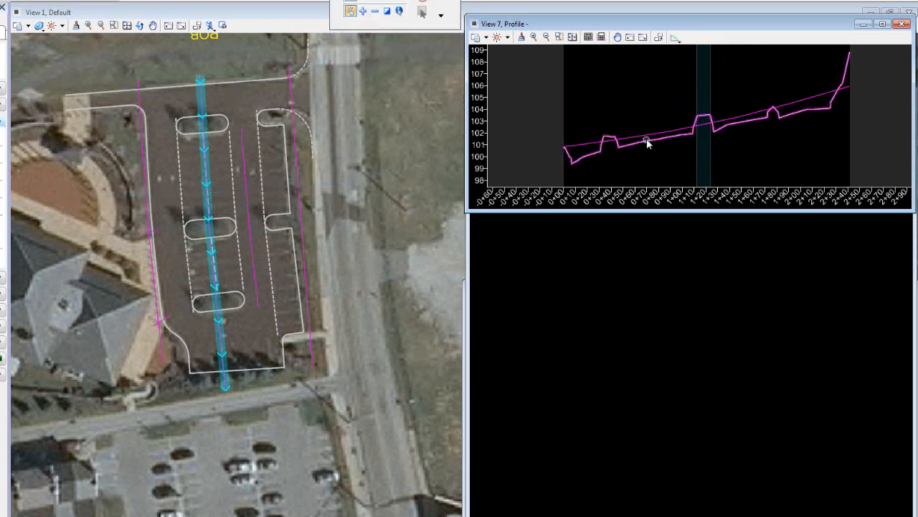
Join the design lines into one complex profile named edge and return to element selection
click(673, 38)
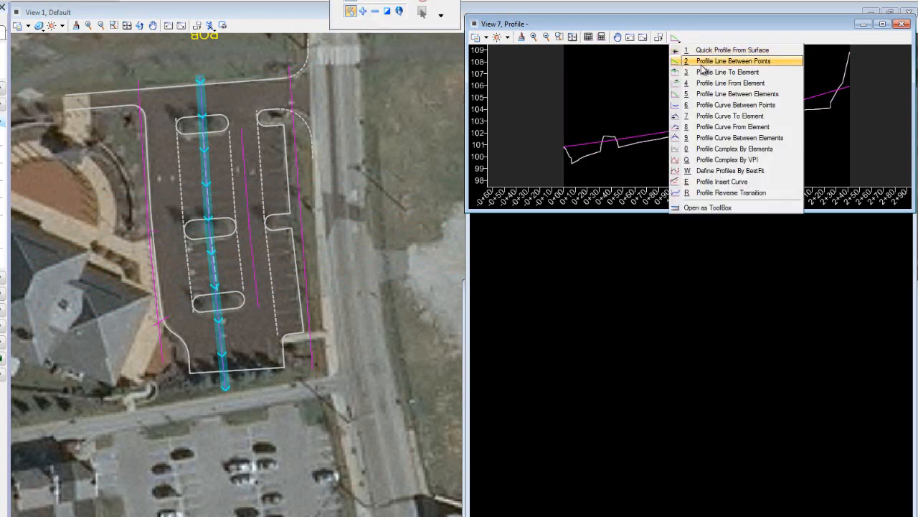
mouse_move(734, 148)
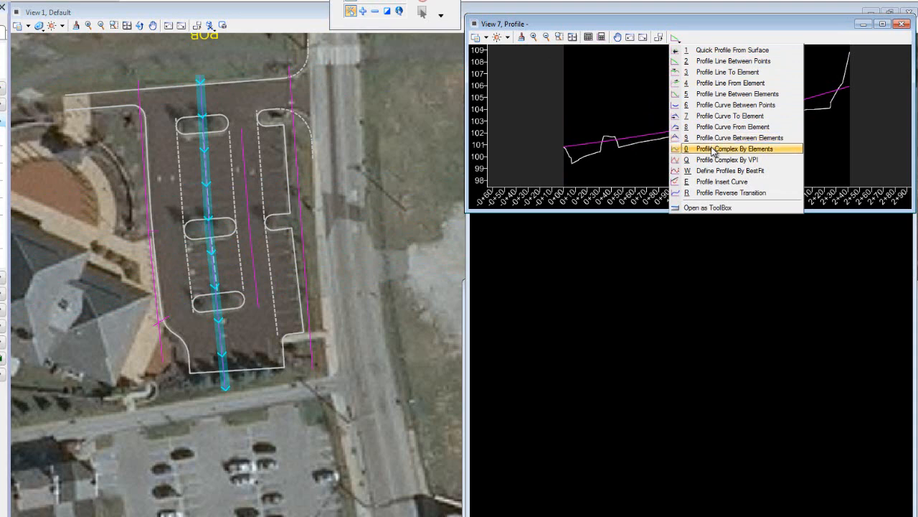
click(735, 148)
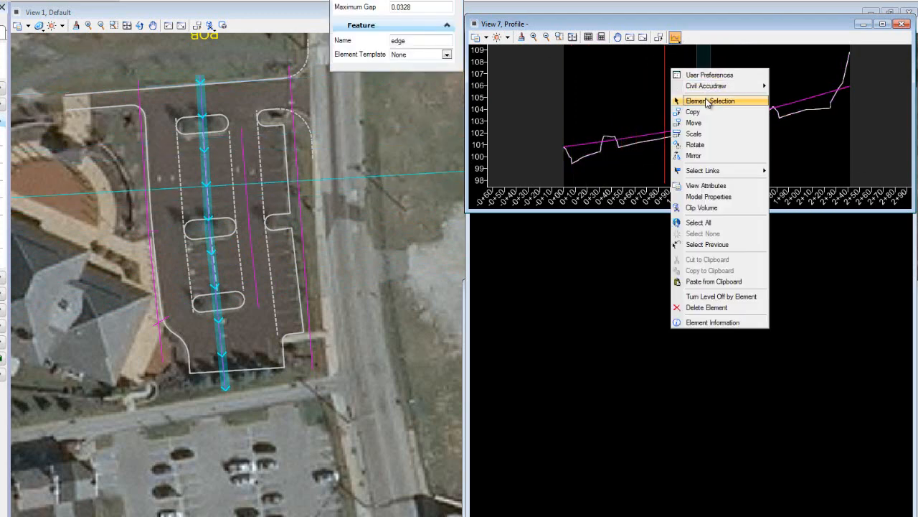
click(712, 101)
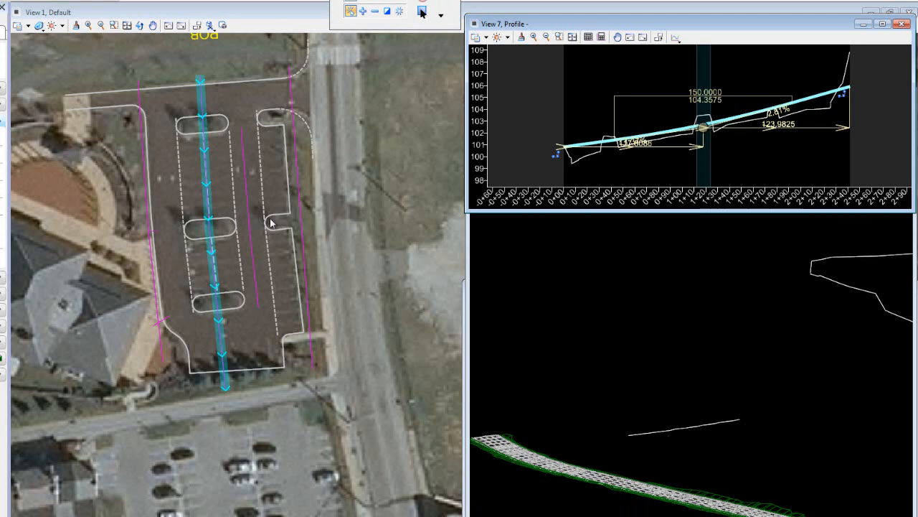
mouse_move(370, 246)
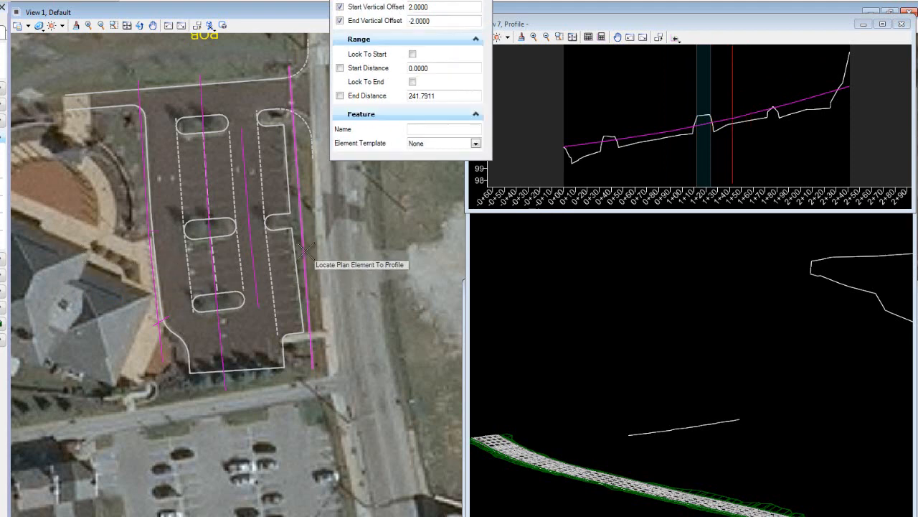
mouse_move(305, 252)
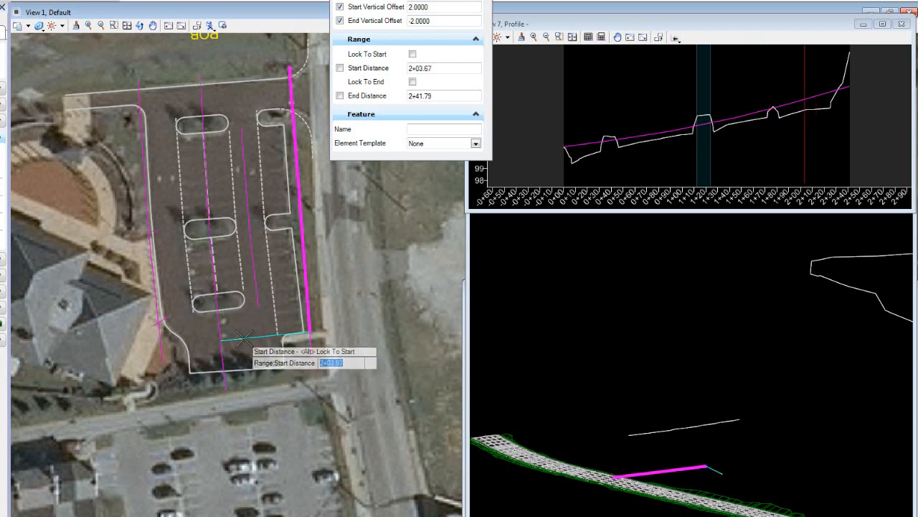
Give the parking-row projected profile a 0.5000 start and -5 end vertical offset, locked to the element start
click(414, 55)
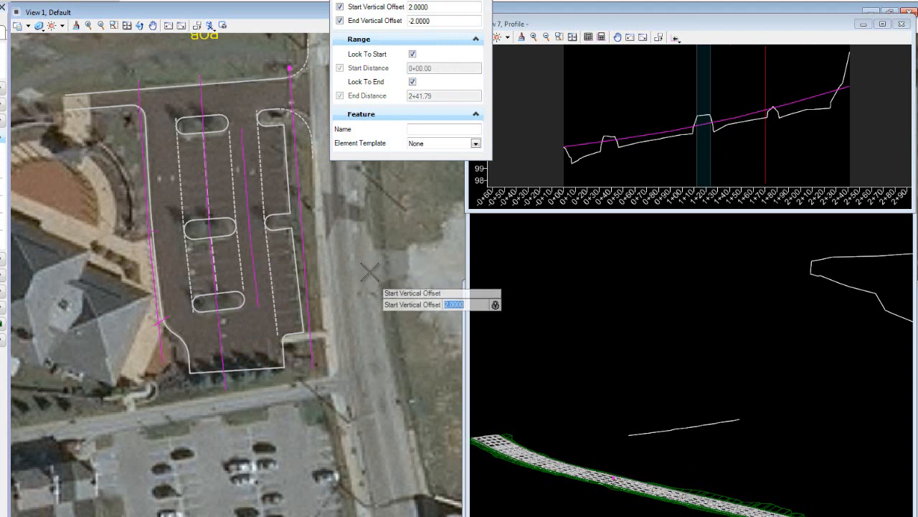
mouse_move(275, 54)
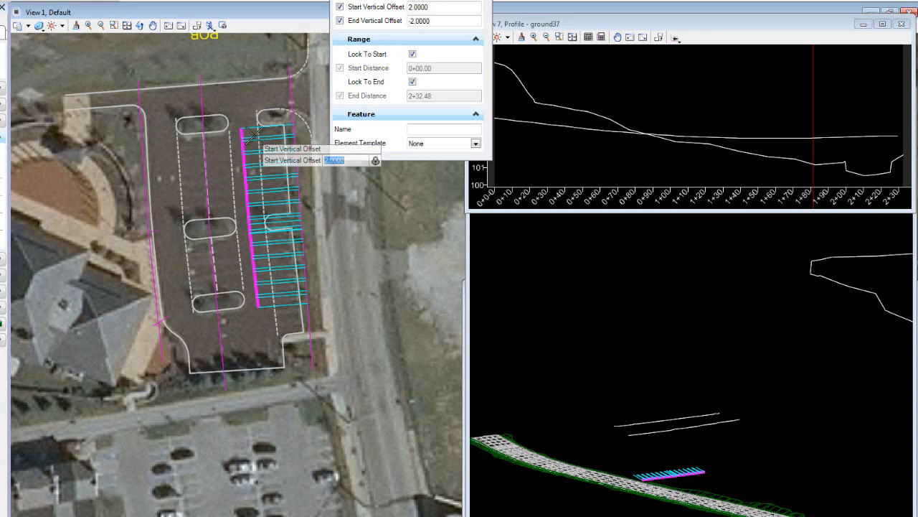
click(344, 160)
text(.)
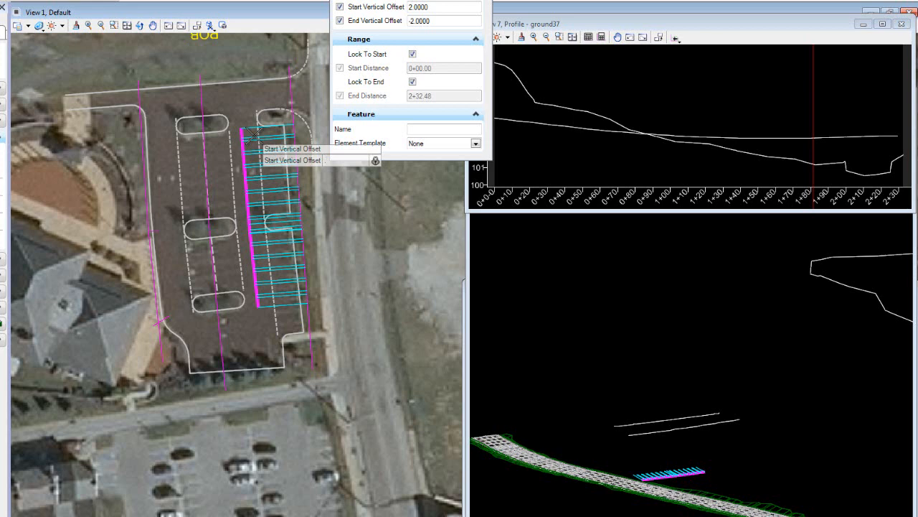
text(0.5000)
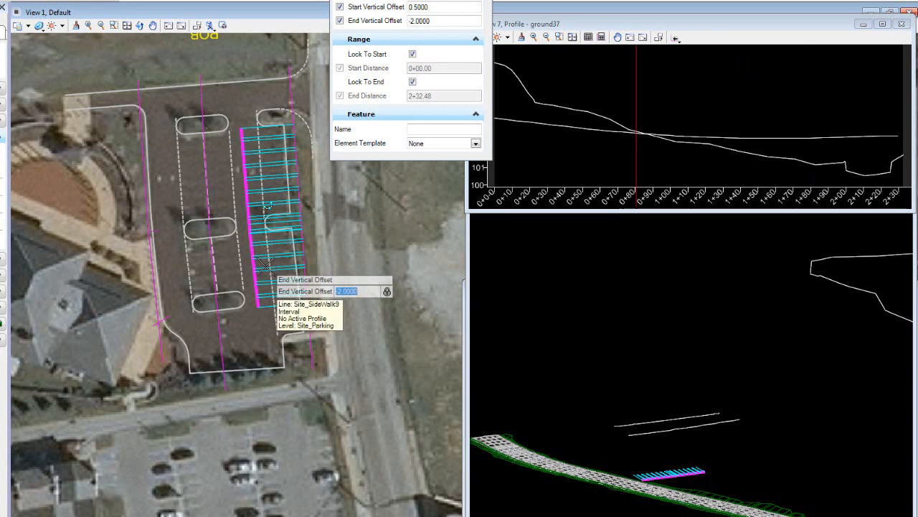
text(-5)
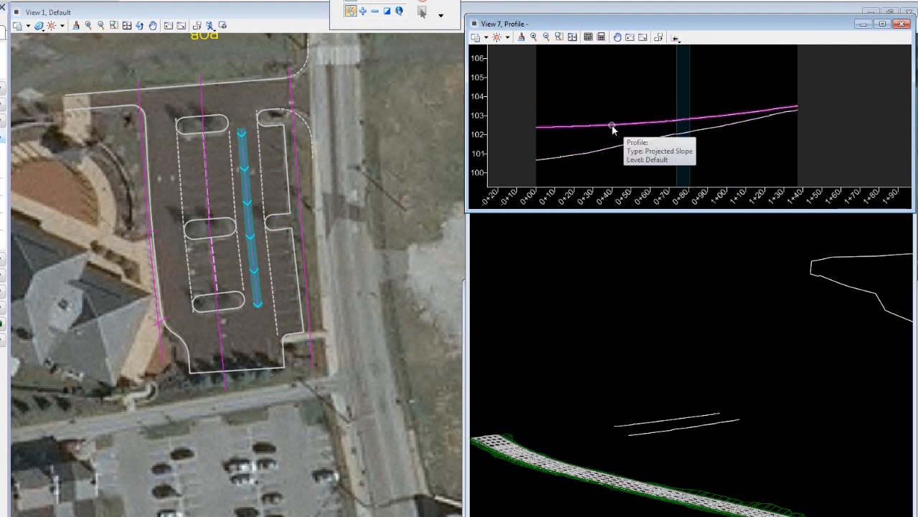
Make the projected slope profile the parking-row element's active profile
click(610, 128)
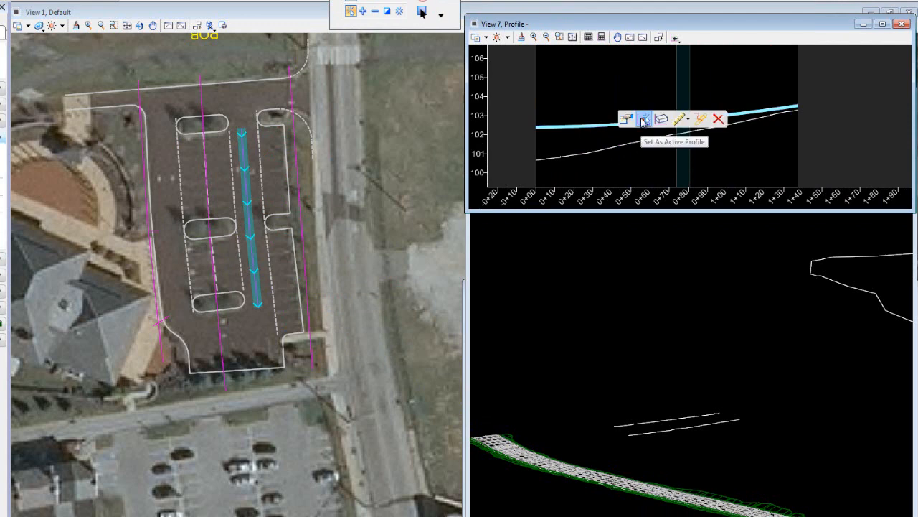
click(643, 118)
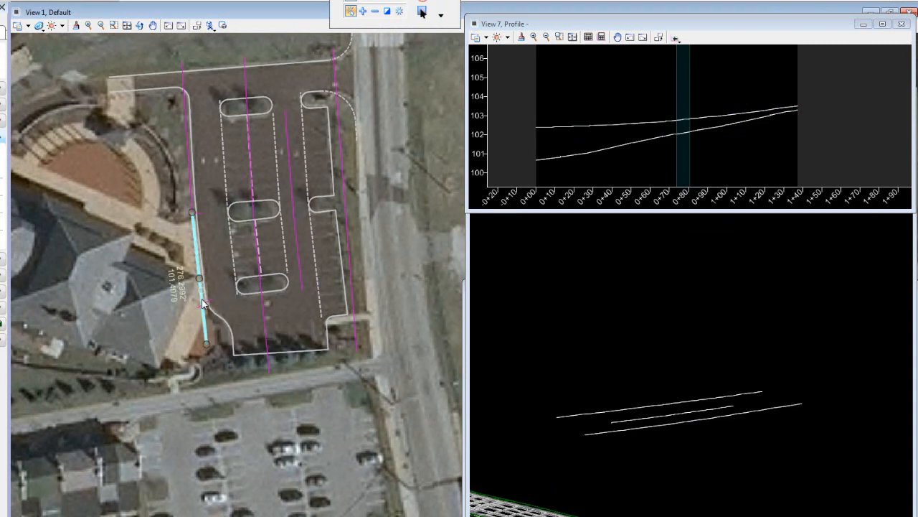
Show the west edge element's ground profile and start a Profile Line Between Points in it
click(205, 304)
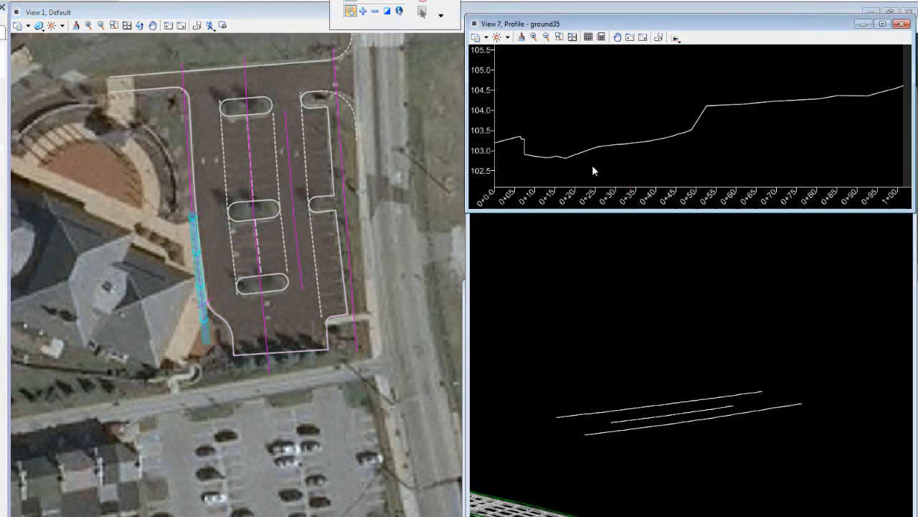
click(666, 39)
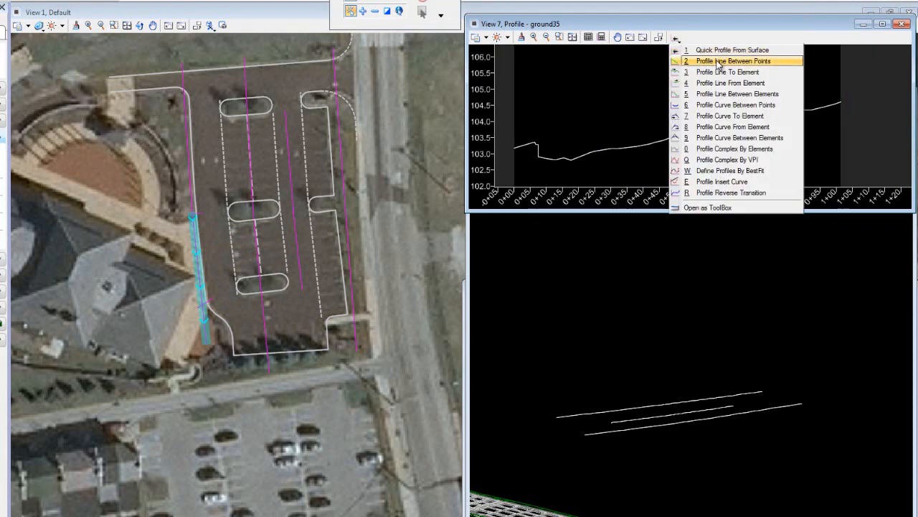
click(732, 61)
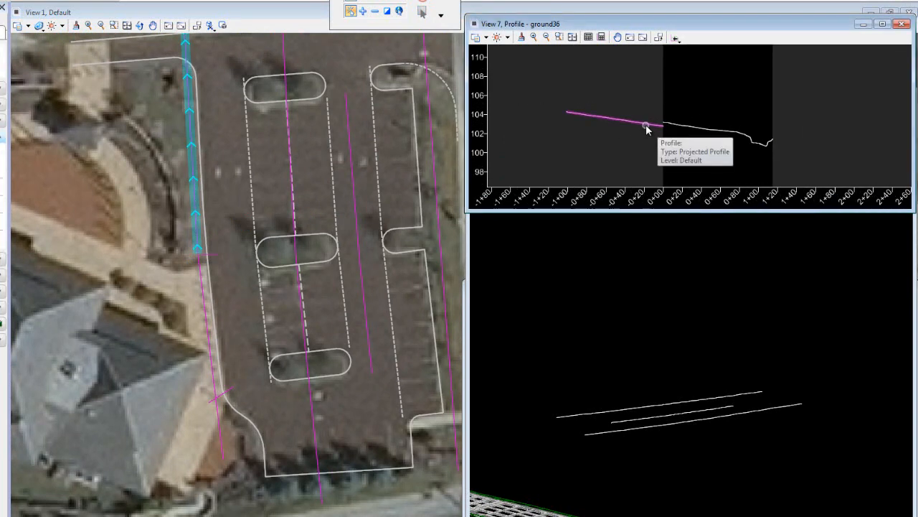
Make the upper west edge's projected profile the active profile
click(646, 130)
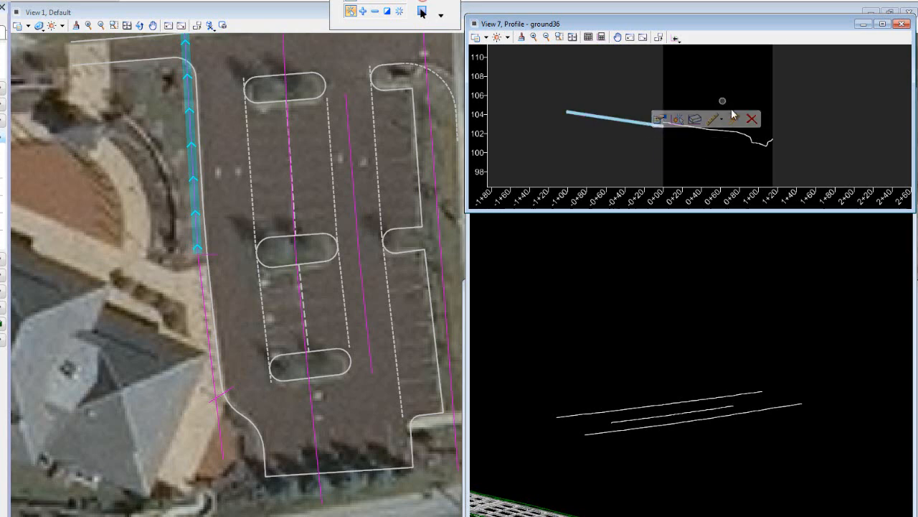
click(755, 118)
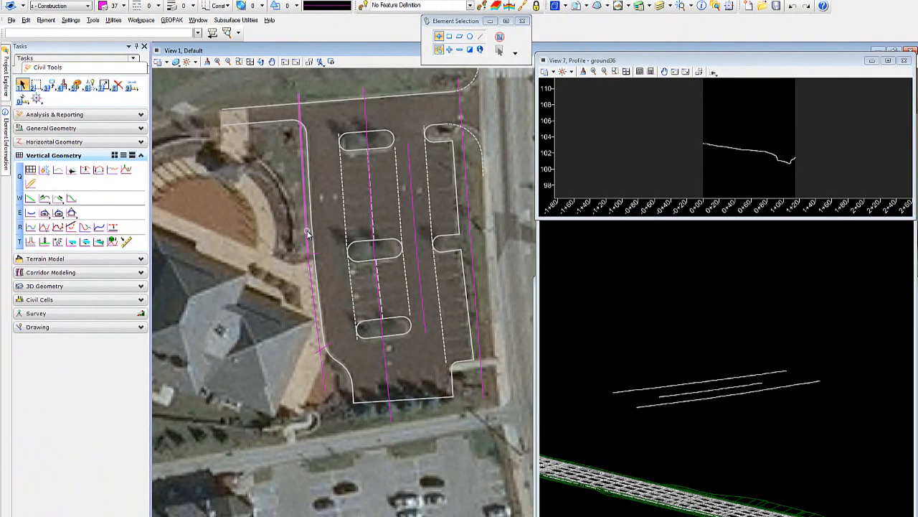
mouse_move(306, 234)
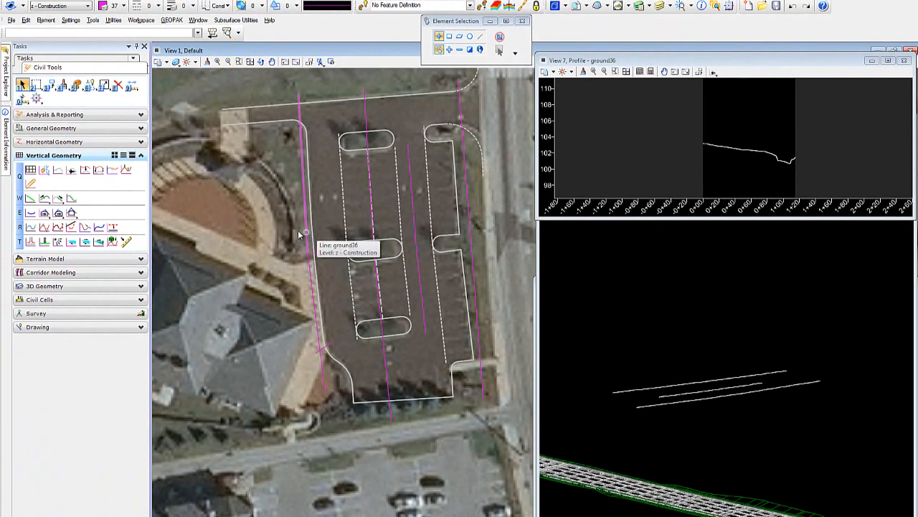
mouse_move(112, 227)
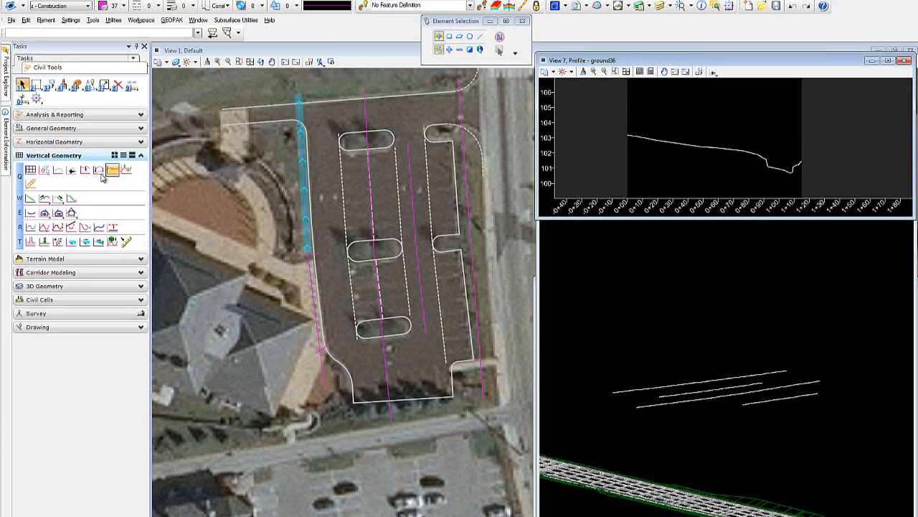
Place a profile line of about 101.4 at 1.51% slope in the ground06 profile view
click(86, 169)
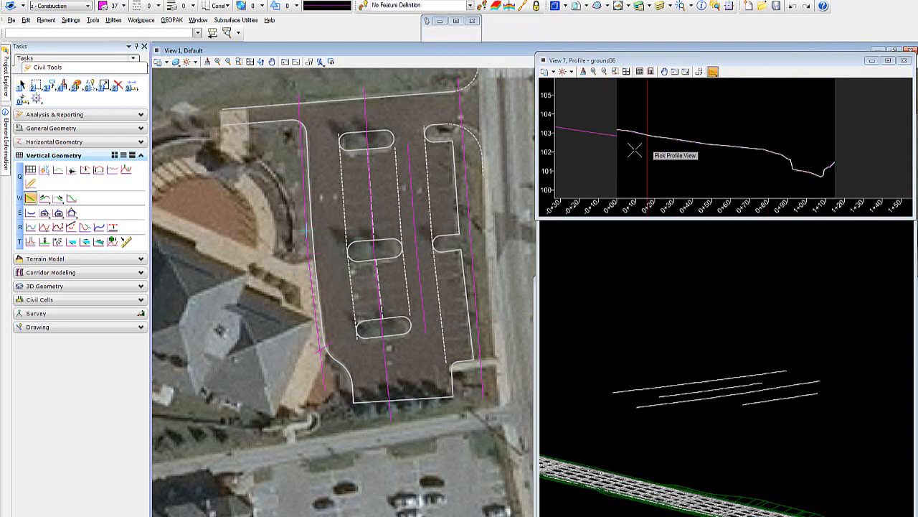
click(631, 152)
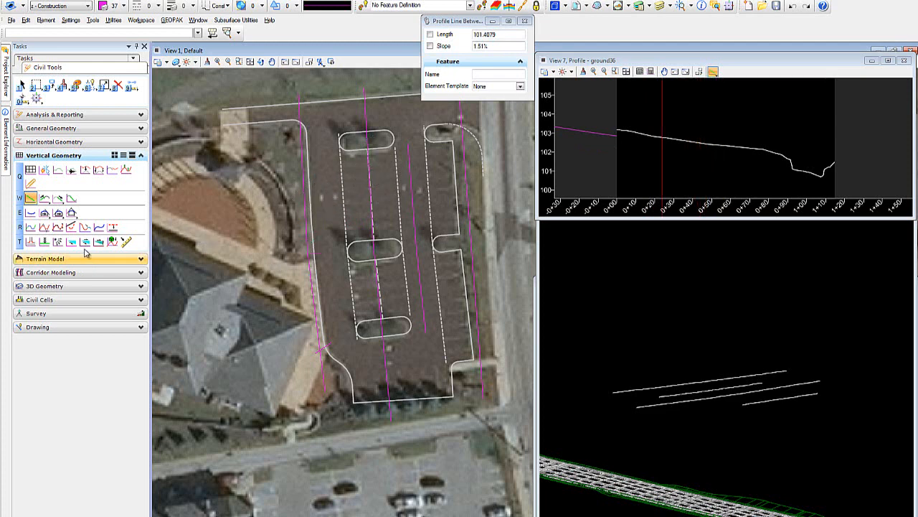
click(72, 241)
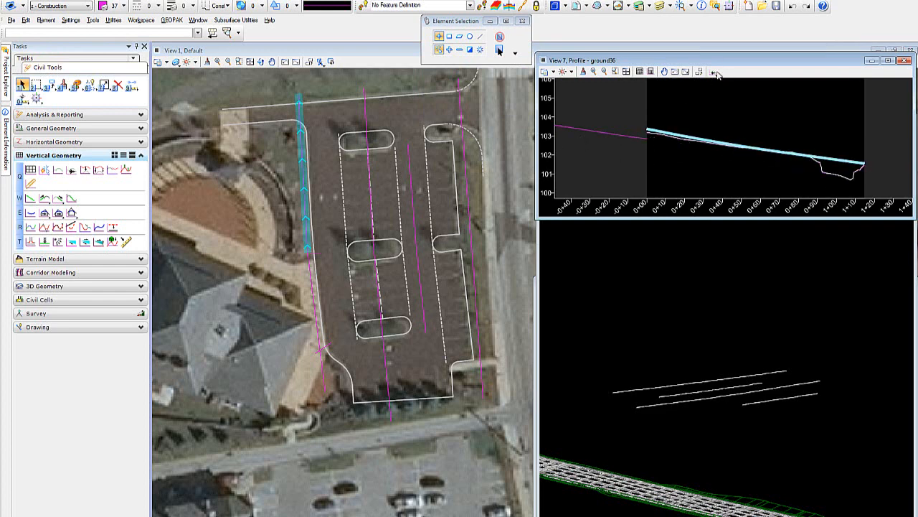
Finish the second ~62.1-long profile line and start Trim To Intersection from Modify
click(709, 72)
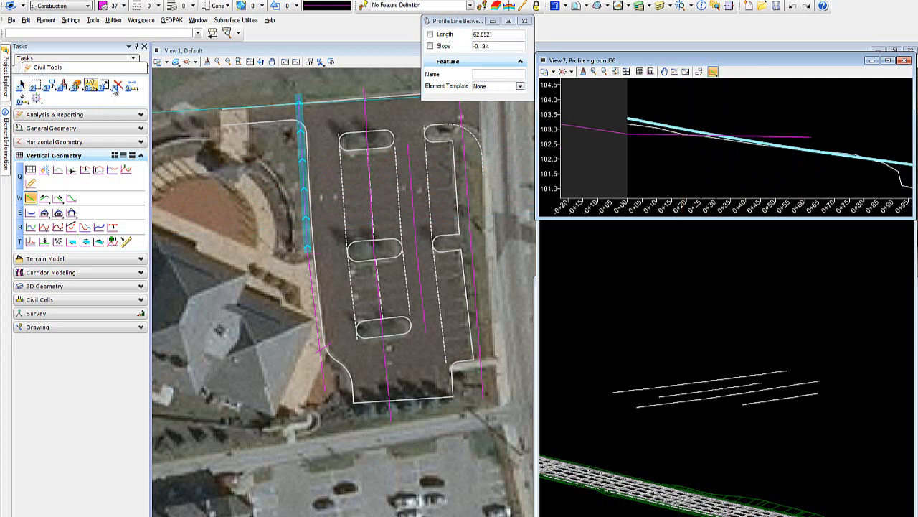
click(107, 83)
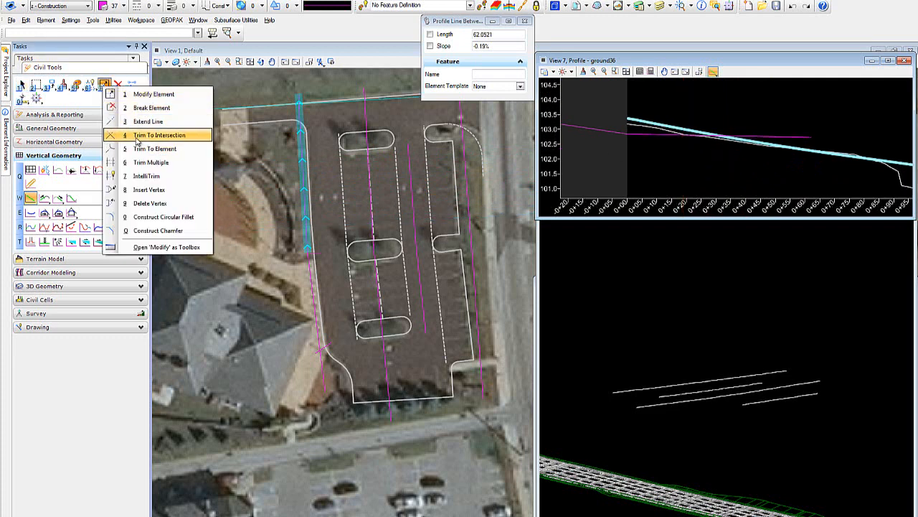
click(158, 135)
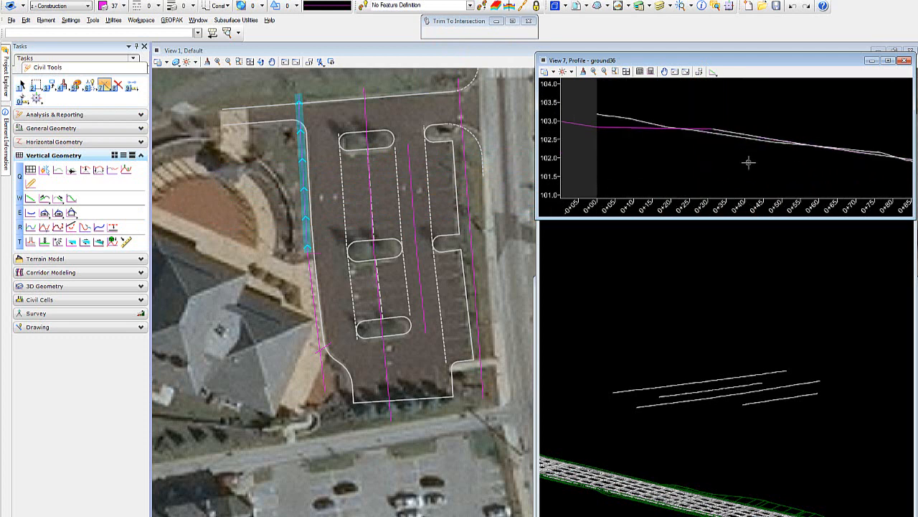
mouse_move(689, 178)
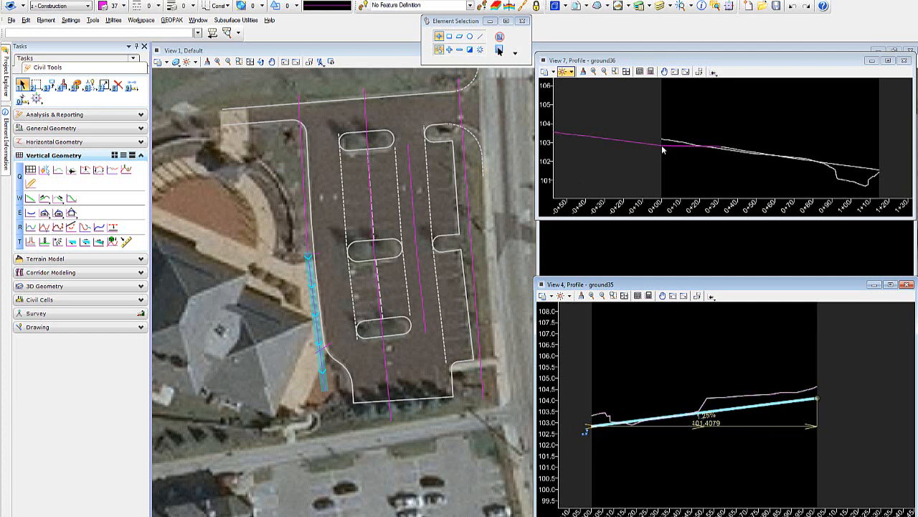
mouse_move(680, 204)
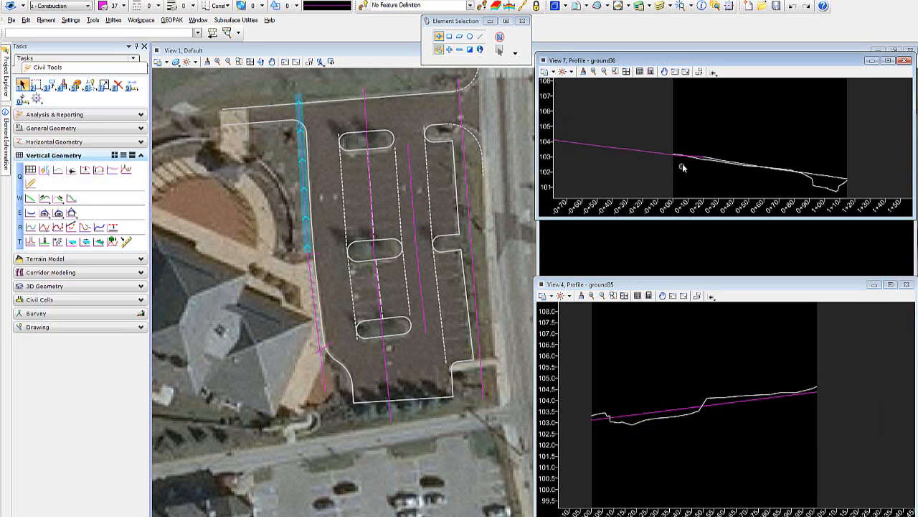
Pick the trimmed design profile line in ground06 to check its length and grade labels
click(693, 155)
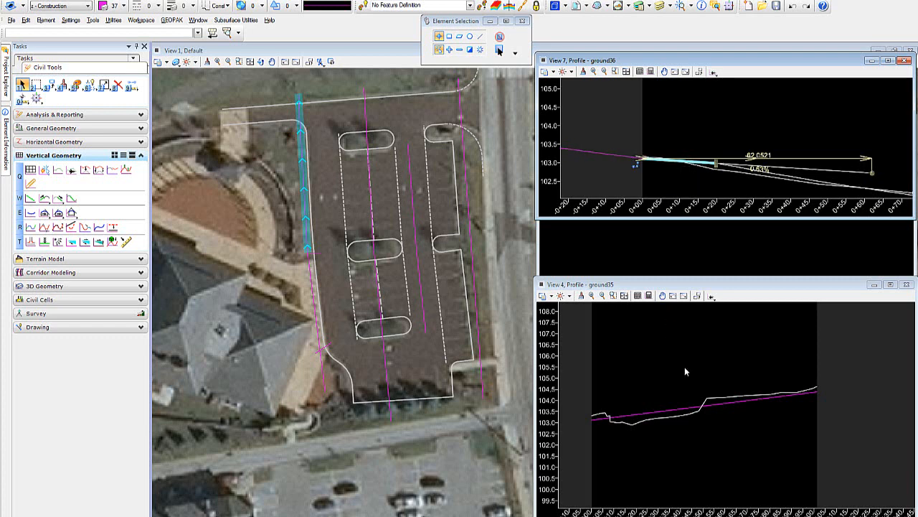
mouse_move(766, 407)
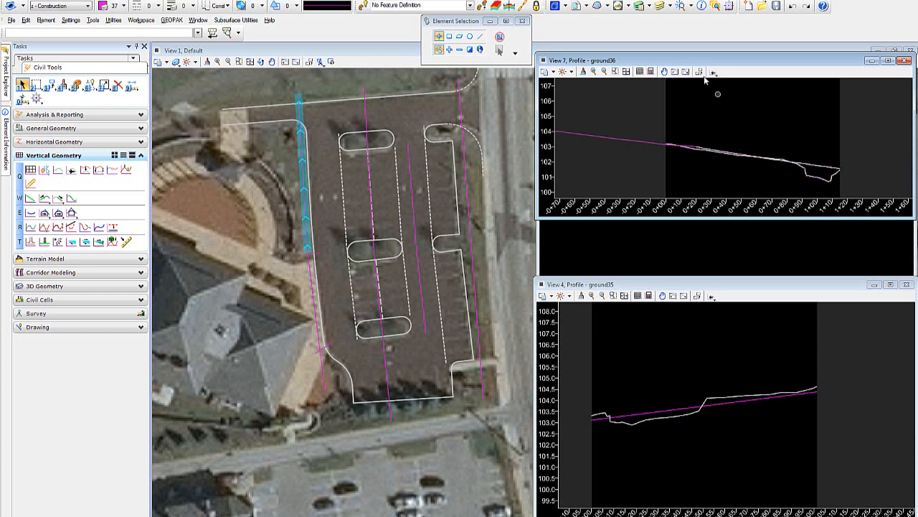
Join the trimmed ground06 design lines with Profile Complex By Elements
click(700, 73)
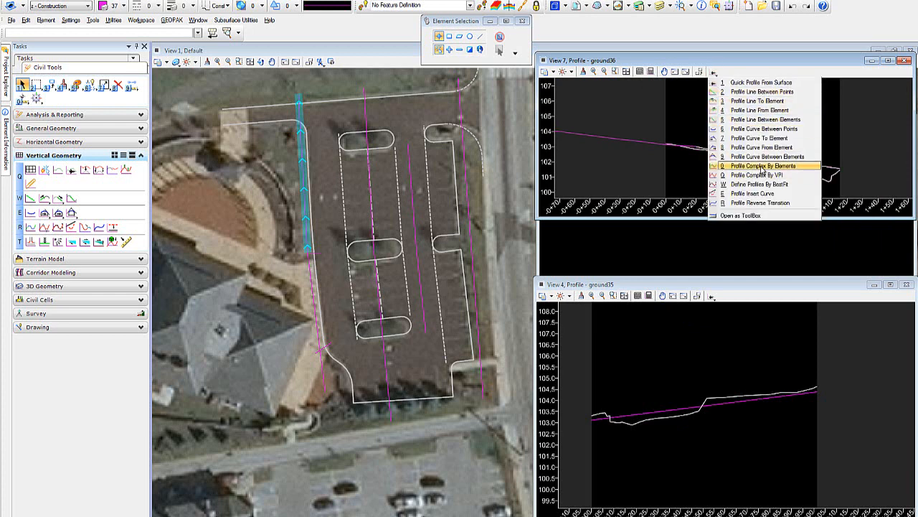
click(758, 165)
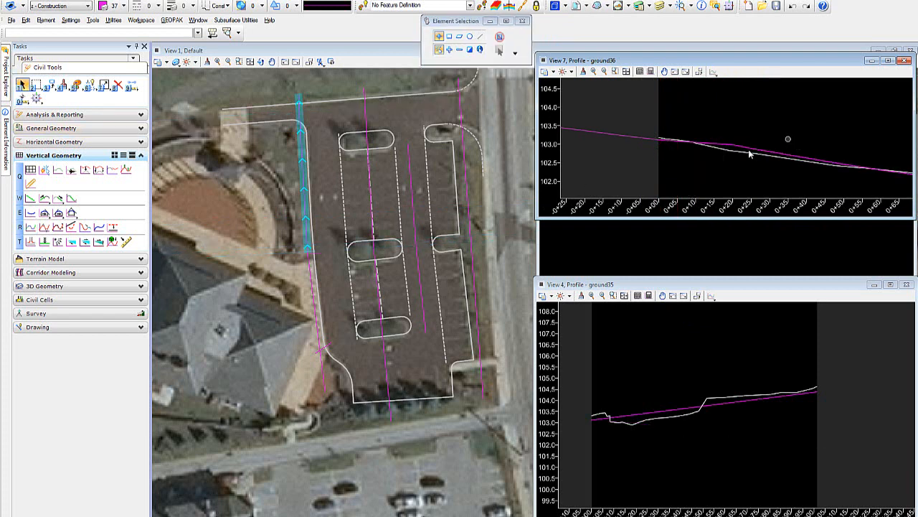
click(746, 151)
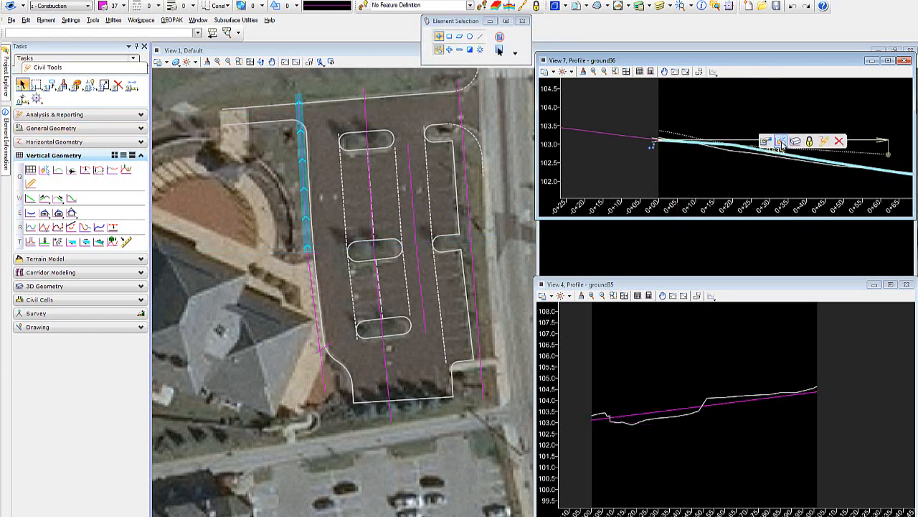